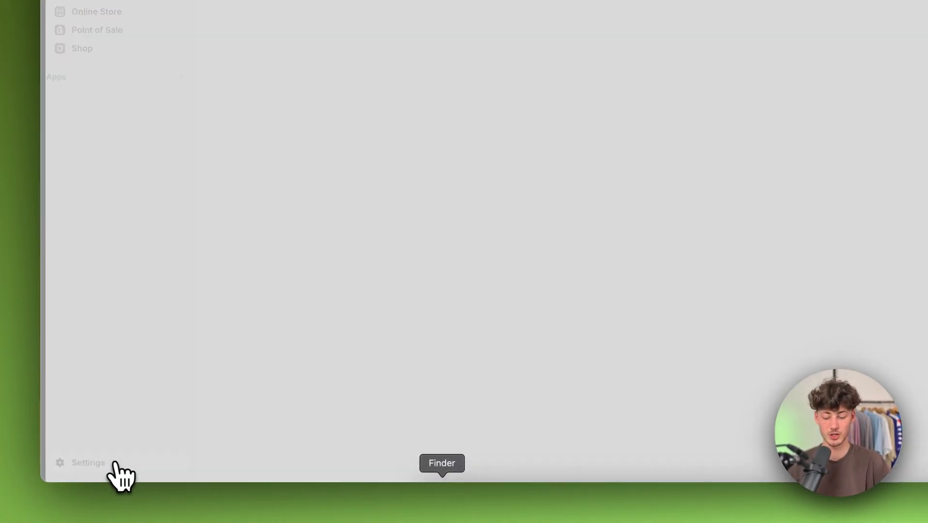
- Go to the store's Settings > Domains page listing its connected domains
{"action": "left_click", "coordinate": [88, 463]}
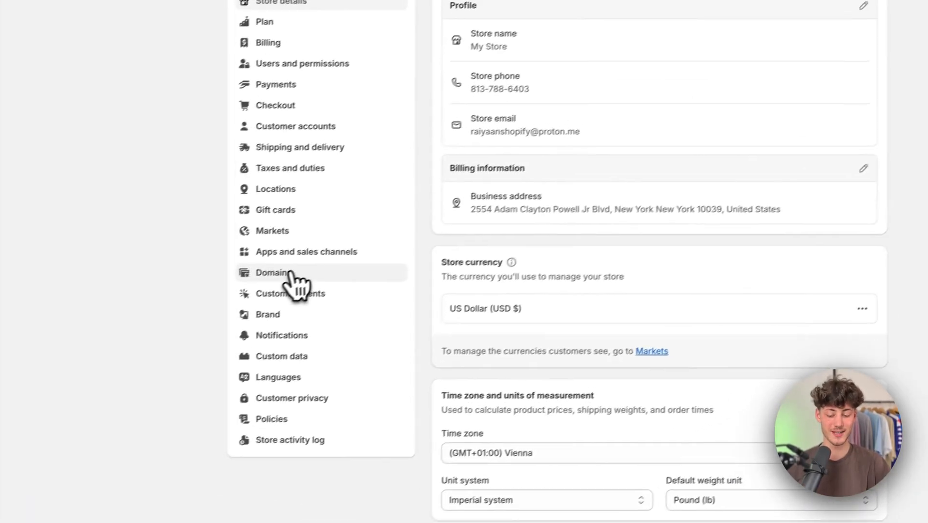
{"action": "left_click", "coordinate": [272, 272]}
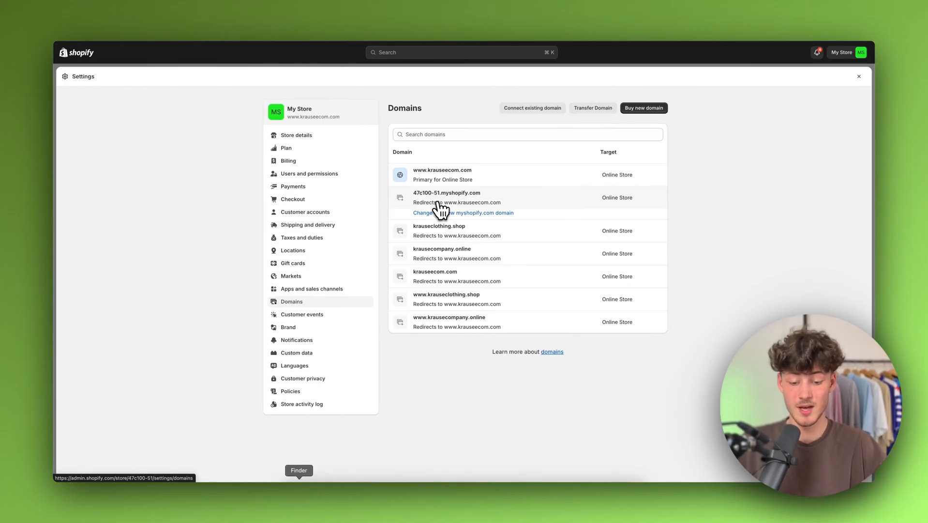
- Delete the removable DNS records for krauseaccessoires.xyz, keeping only NS and SOA
{"action": "left_click", "coordinate": [531, 107]}
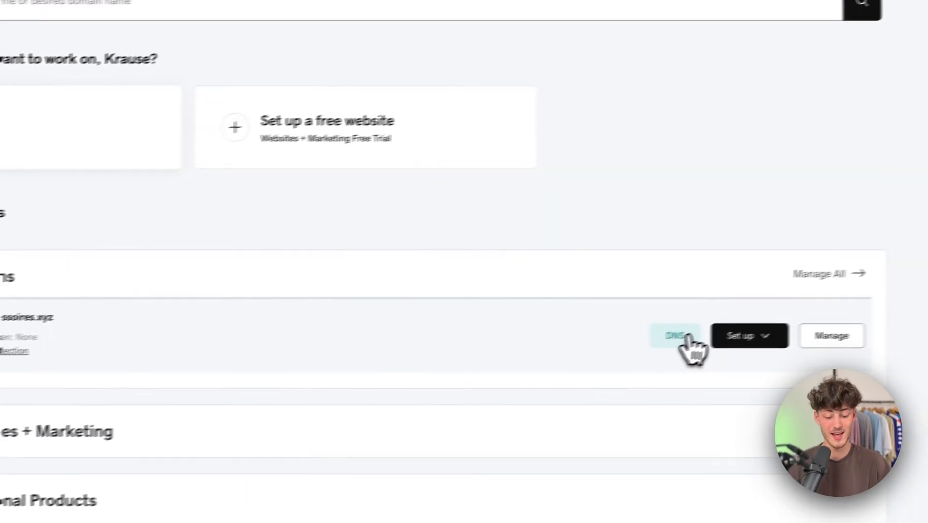
{"action": "left_click", "coordinate": [674, 335]}
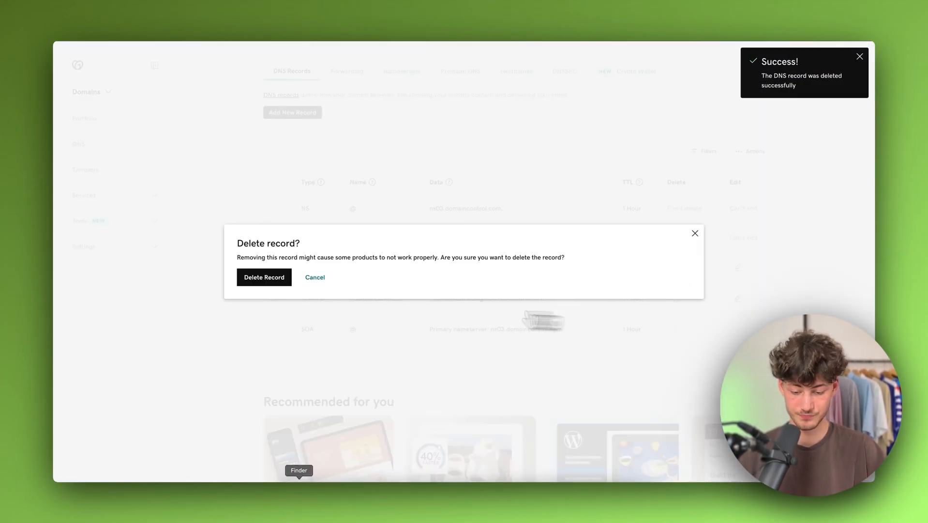
{"action": "left_click", "coordinate": [264, 277]}
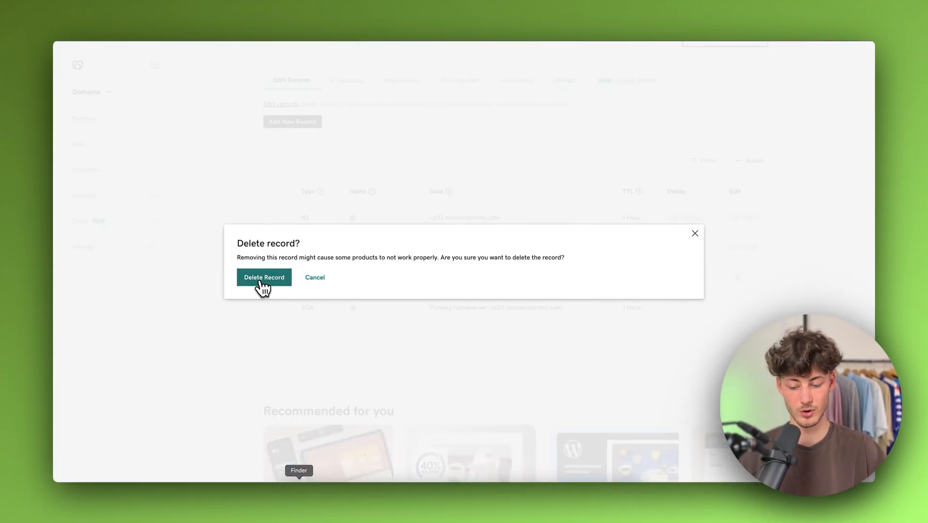
{"action": "left_click", "coordinate": [264, 277]}
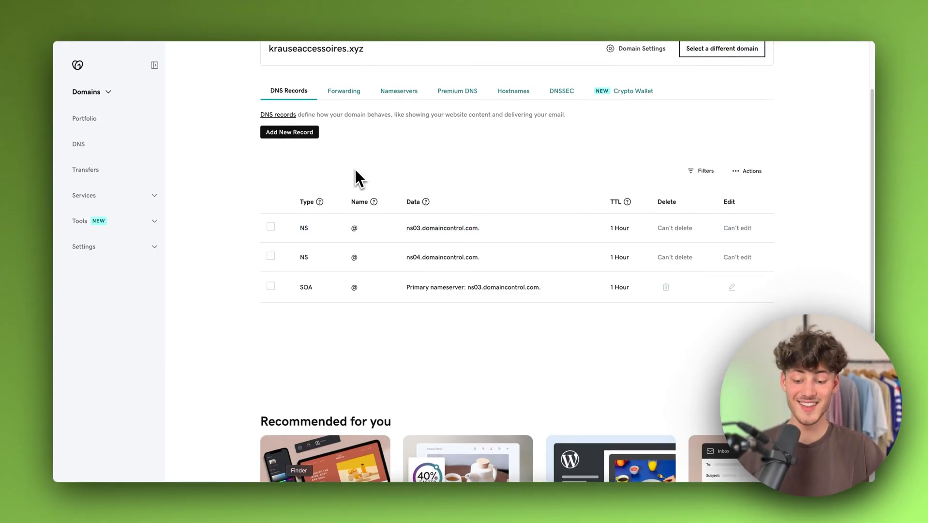
- Add an A record for @ pointing to 23.227.38.65 and save it
{"action": "left_click", "coordinate": [289, 132]}
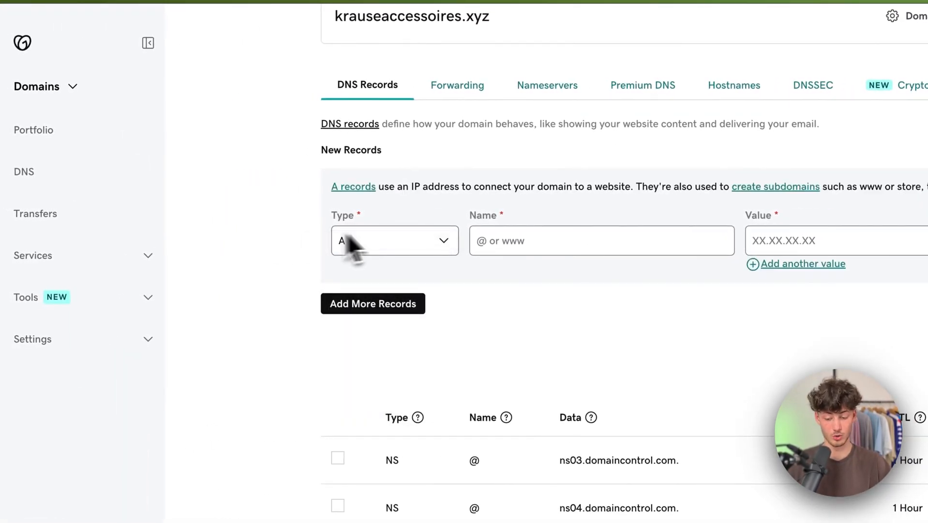
{"action": "left_click", "coordinate": [601, 240]}
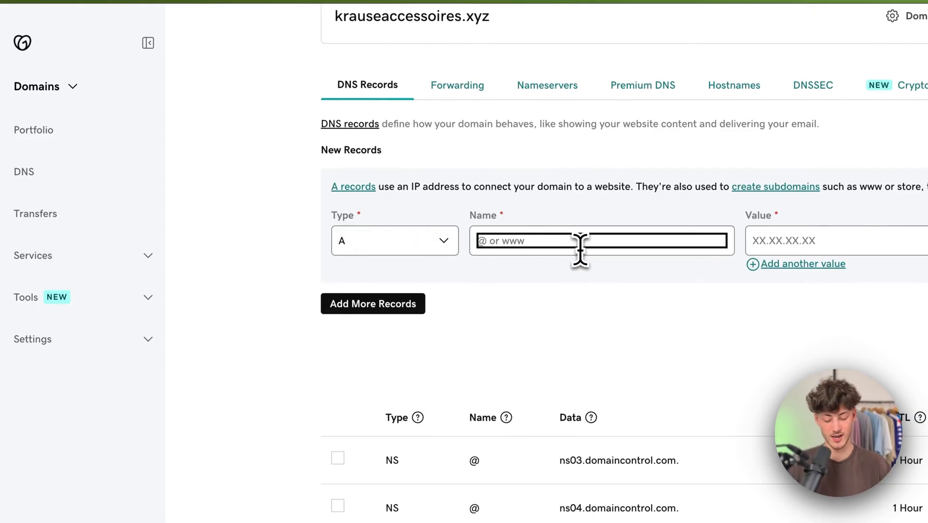
{"action": "mouse_move", "coordinate": [548, 248]}
{"action": "type", "text": "@"}
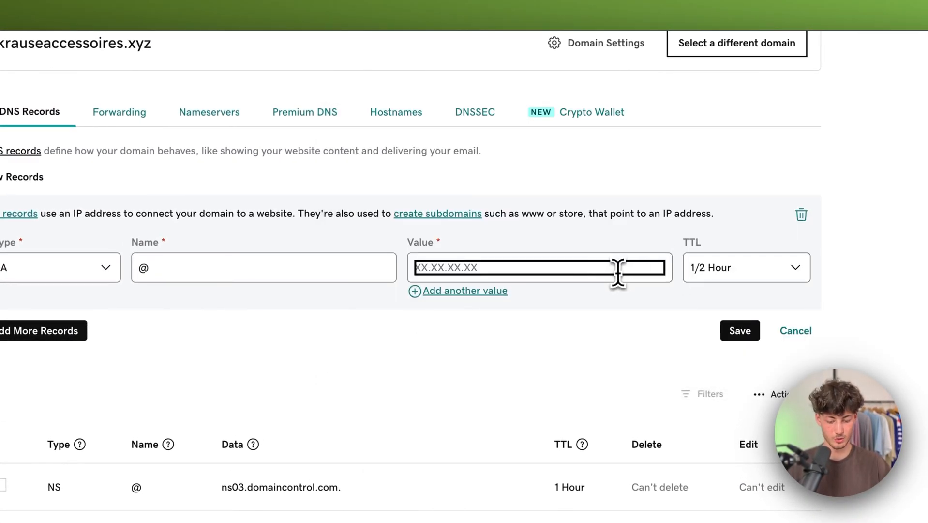
{"action": "left_click", "coordinate": [745, 268]}
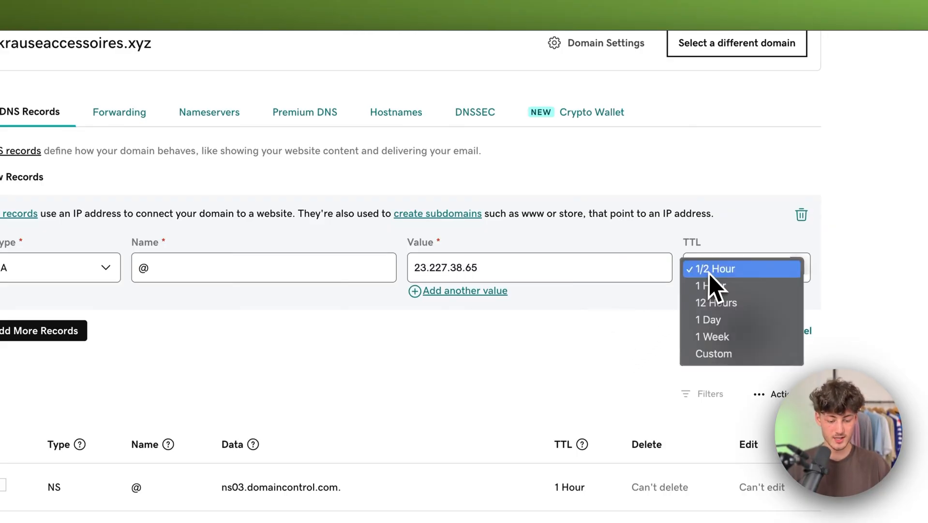
{"action": "left_click", "coordinate": [716, 268]}
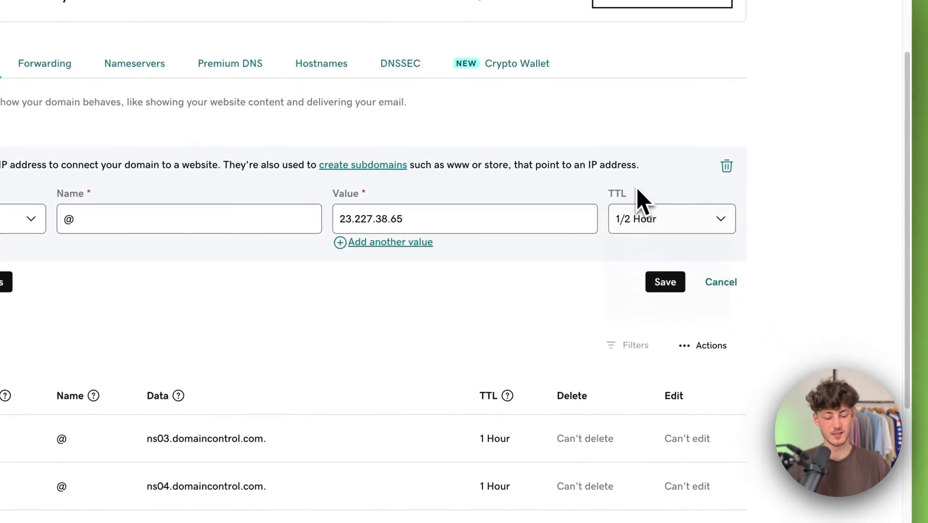
{"action": "left_click", "coordinate": [665, 280]}
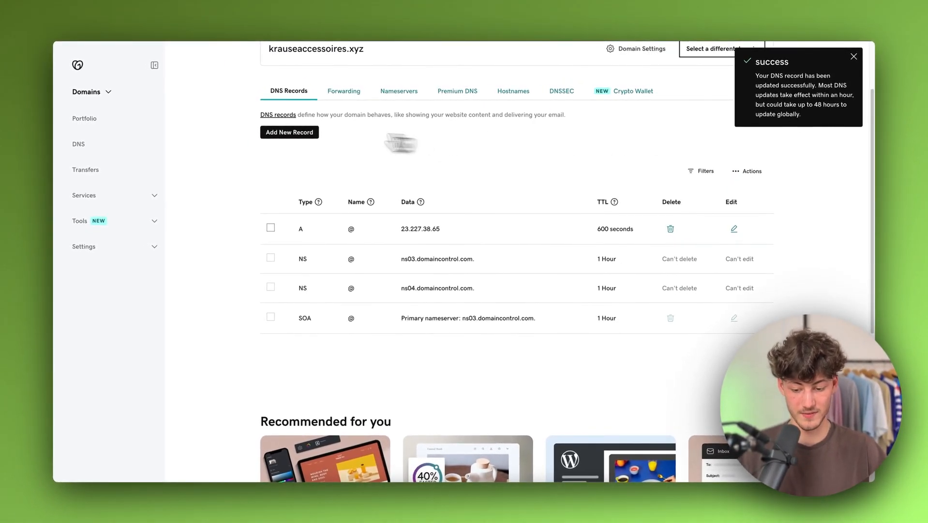
- Add an AAAA record for @ with value 2620:0127:f00f:e:: and save it
{"action": "left_click", "coordinate": [289, 131]}
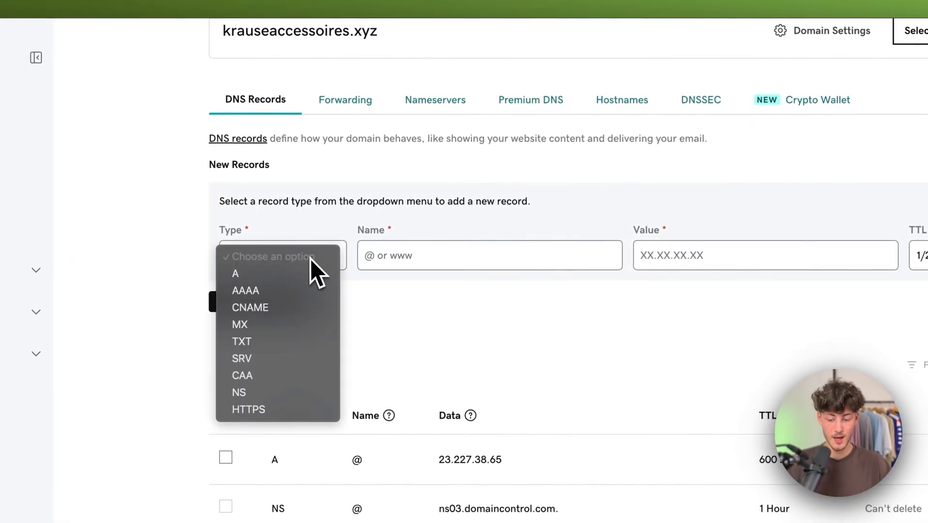
{"action": "left_click", "coordinate": [245, 290]}
{"action": "type", "text": "@"}
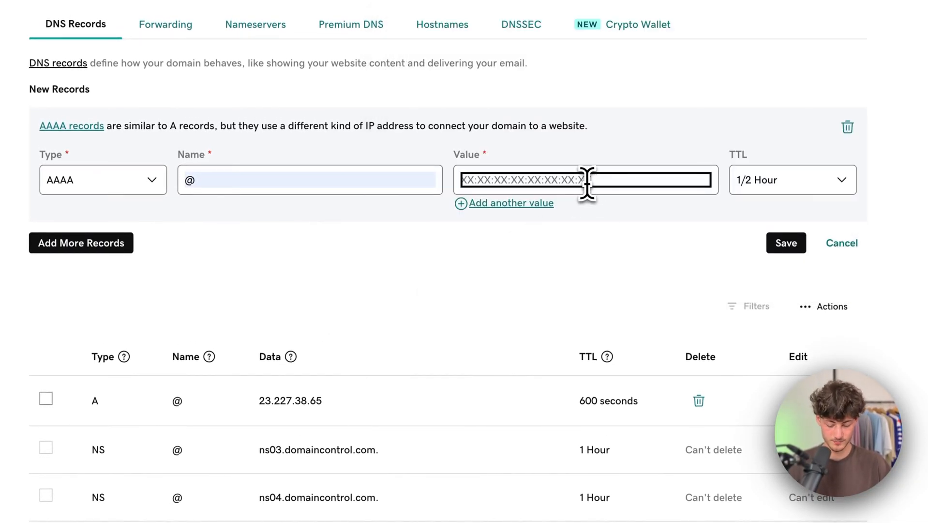
{"action": "type", "text": "2620:0127:f00f:e::"}
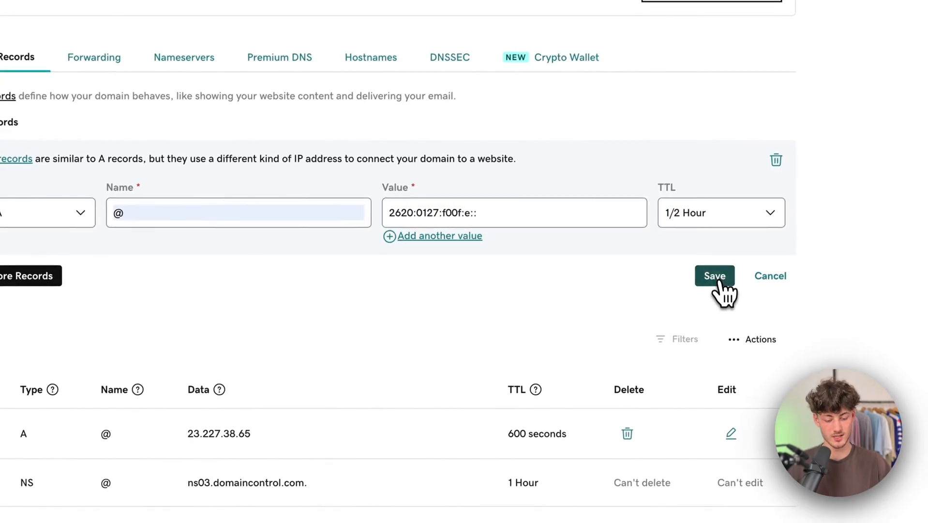
{"action": "left_click", "coordinate": [714, 275]}
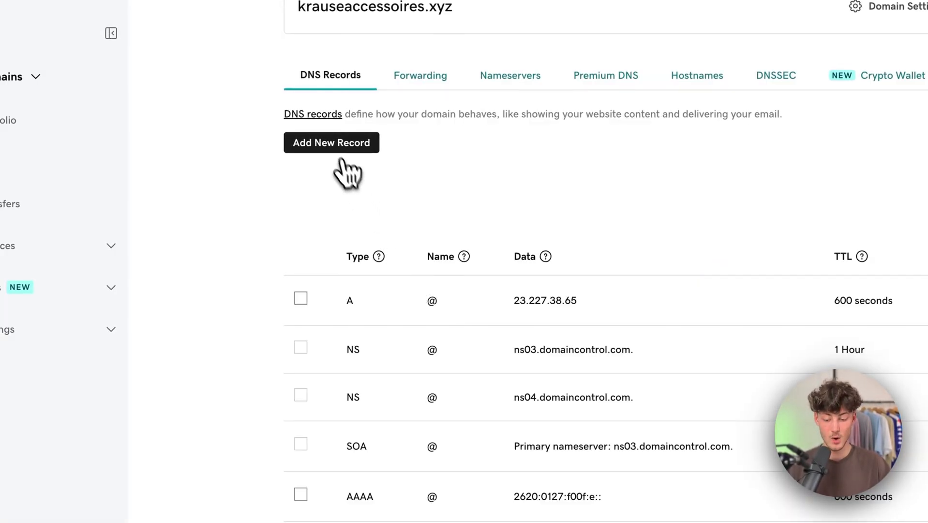
- Add a CNAME record for www pointing to shops.myshopify.com and save it
{"action": "left_click", "coordinate": [331, 142]}
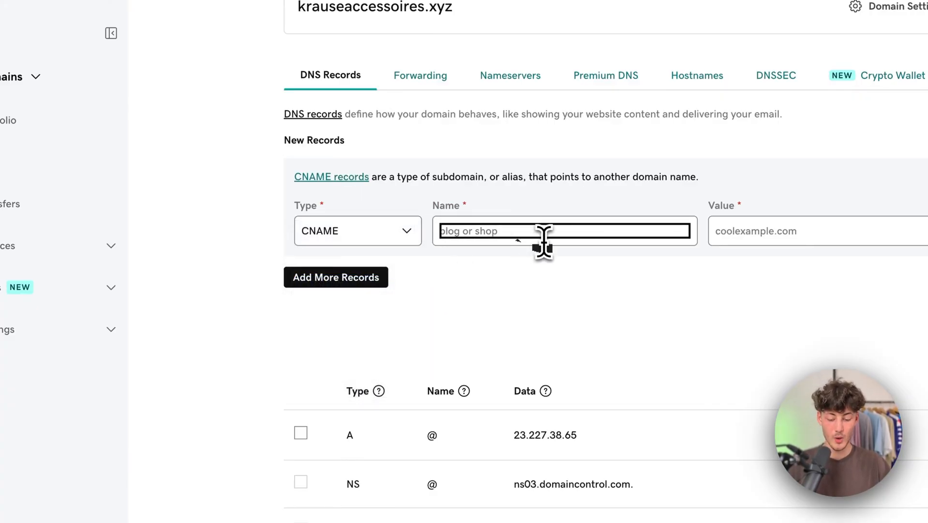
{"action": "type", "text": "www"}
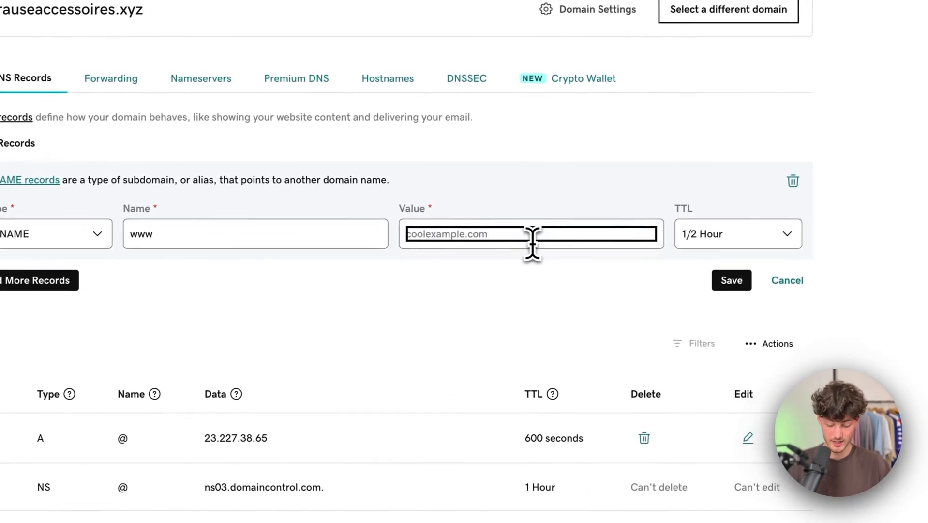
{"action": "type", "text": "shops.myshopify.com."}
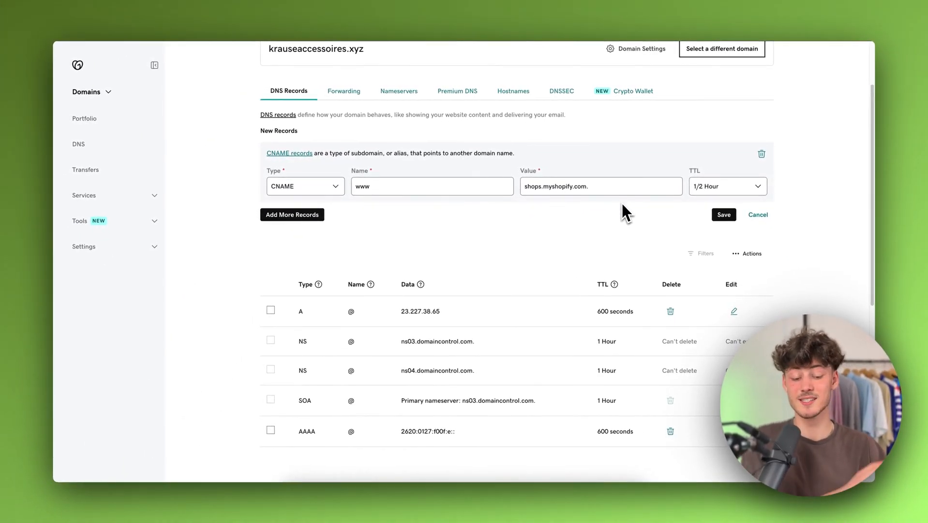
{"action": "left_click", "coordinate": [723, 214]}
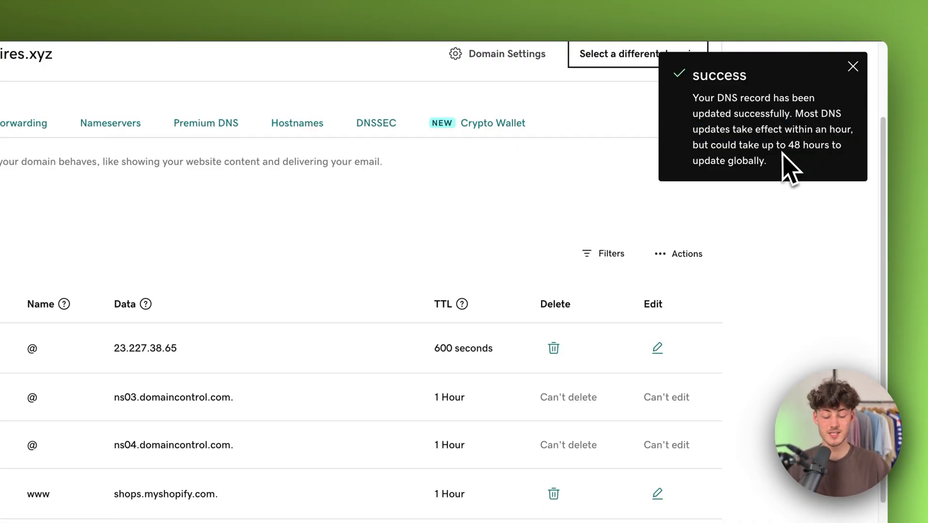
{"action": "mouse_move", "coordinate": [509, 201]}
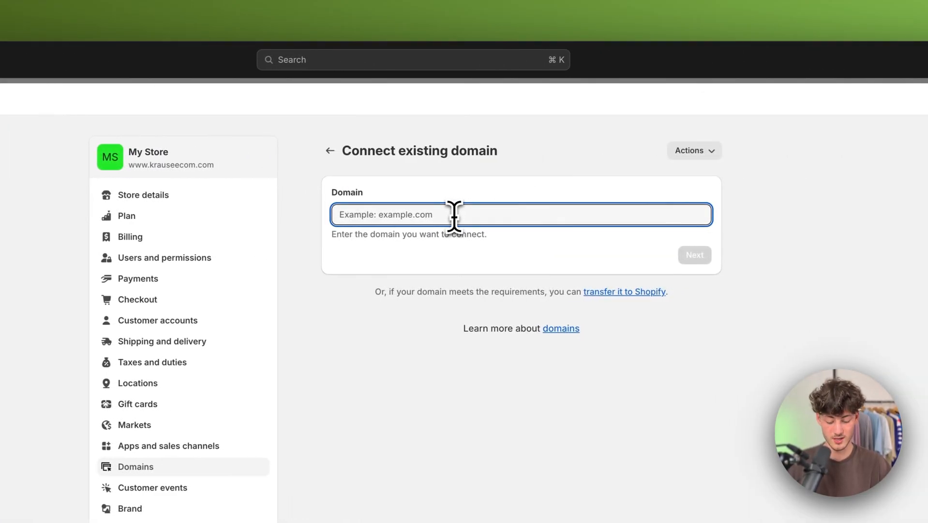
{"action": "type", "text": "www.krauseaccessoires.xyz"}
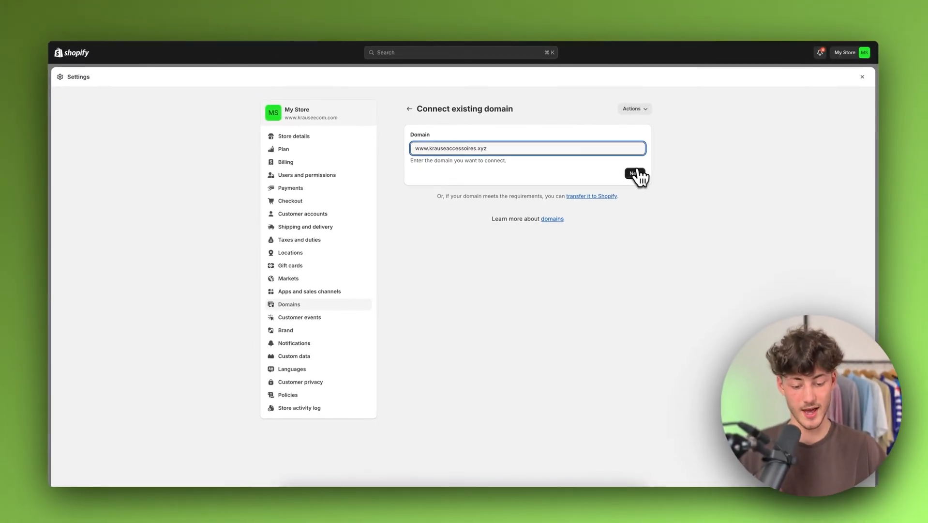
{"action": "left_click", "coordinate": [633, 175]}
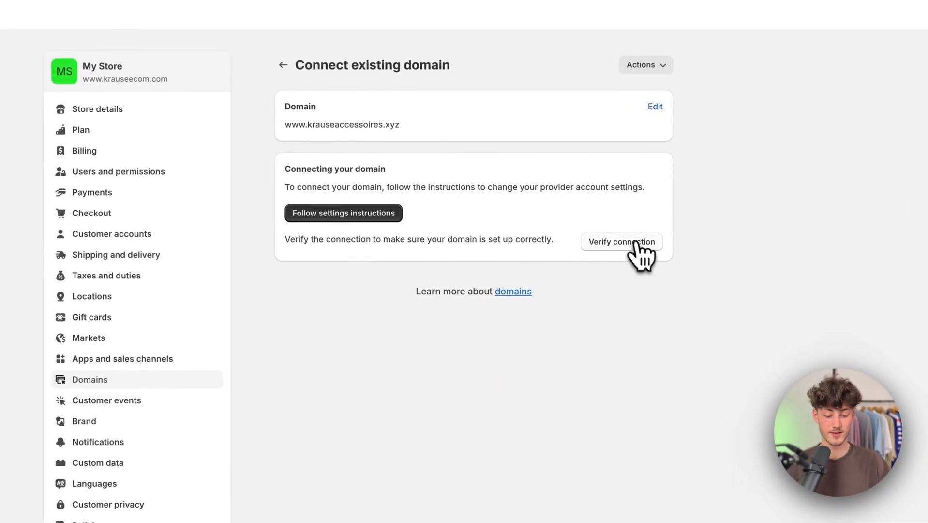
{"action": "left_click", "coordinate": [621, 242]}
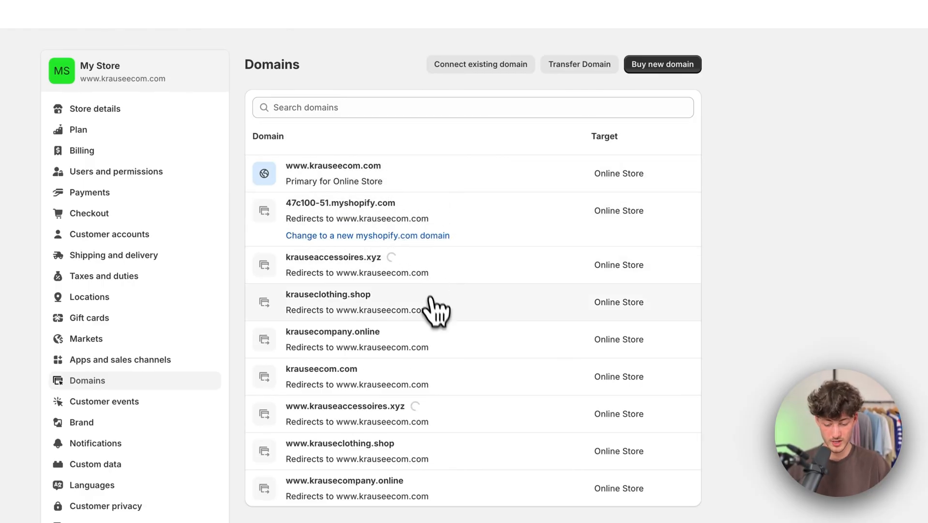
{"action": "scroll", "scroll_direction": "down", "scroll_amount": 3}
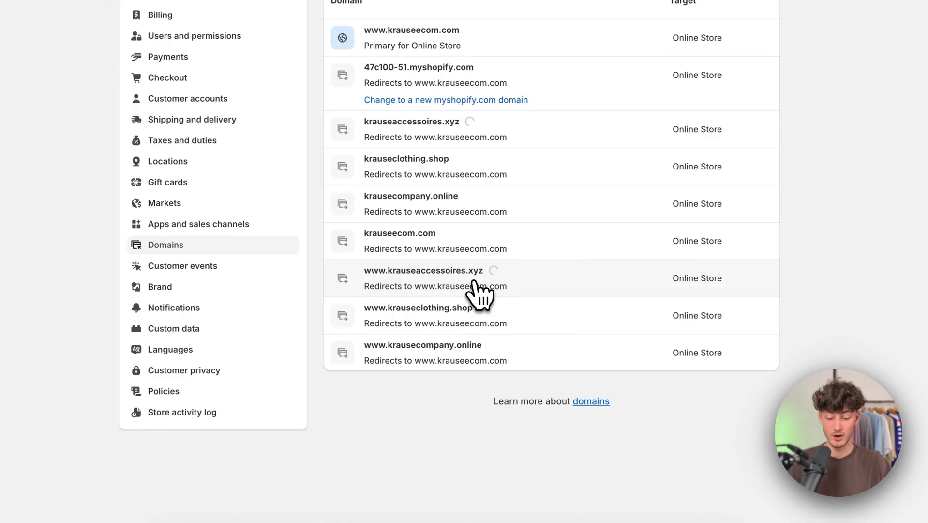
{"action": "left_click", "coordinate": [422, 270]}
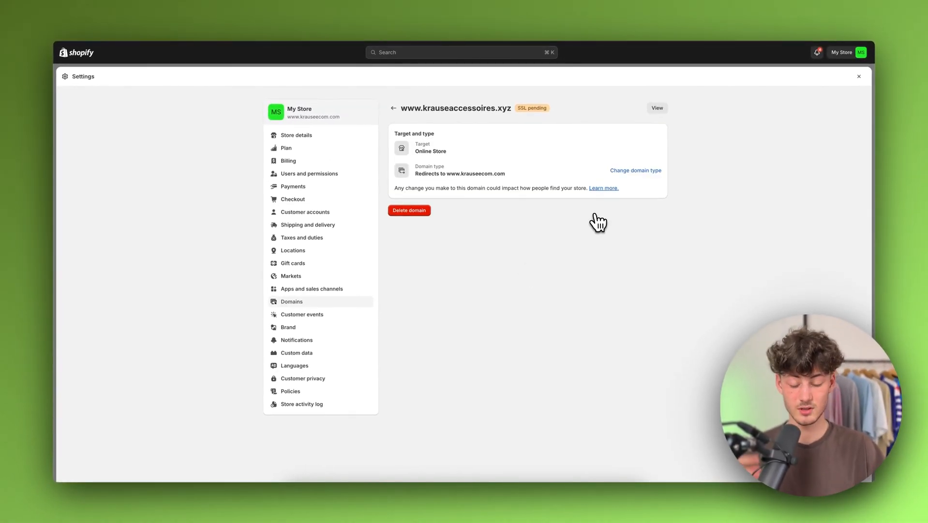
{"action": "left_click", "coordinate": [636, 170]}
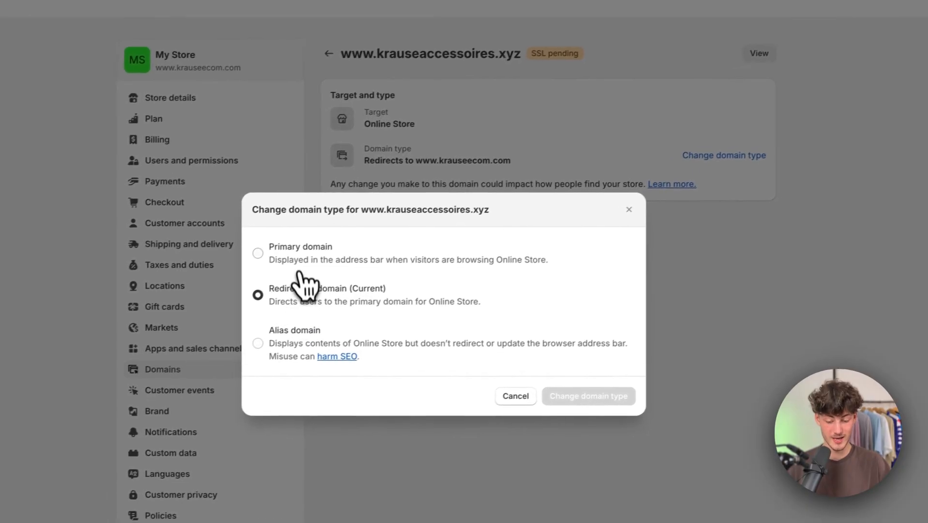
{"action": "left_click", "coordinate": [258, 252]}
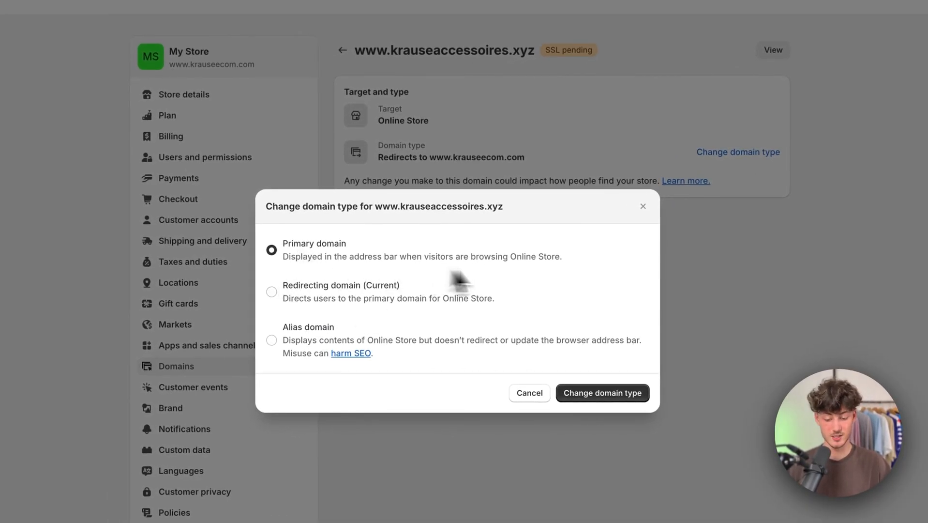
{"action": "left_click", "coordinate": [601, 392]}
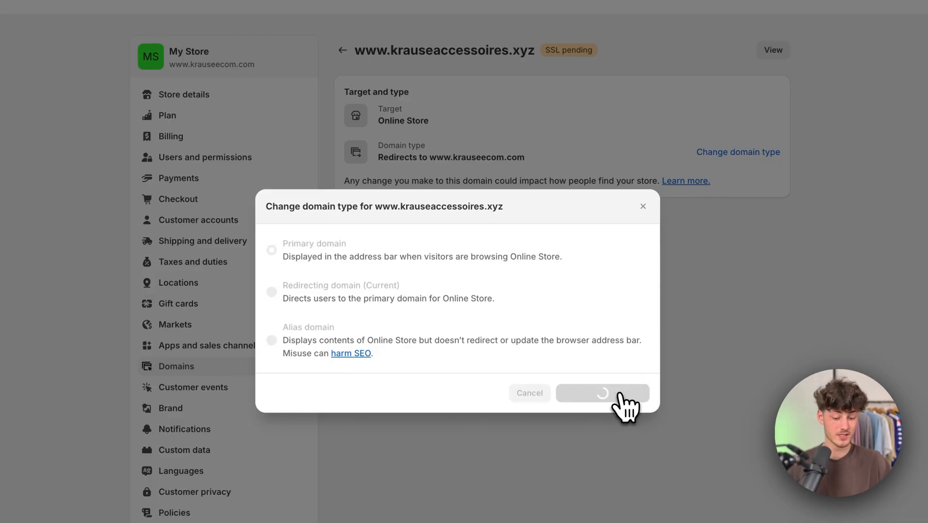
{"action": "left_click", "coordinate": [601, 392]}
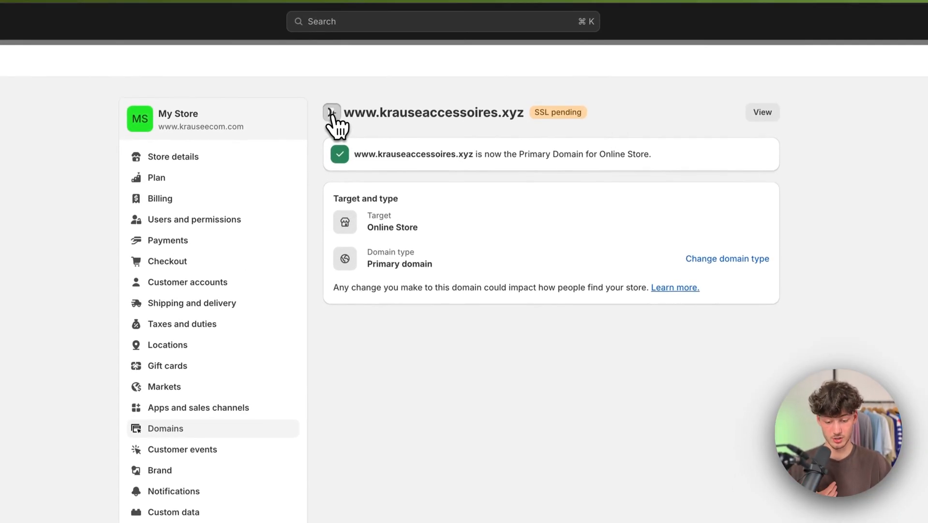
- From the Domains list, view krauseaccessoires.xyz details and select its name heading
{"action": "left_click", "coordinate": [331, 112]}
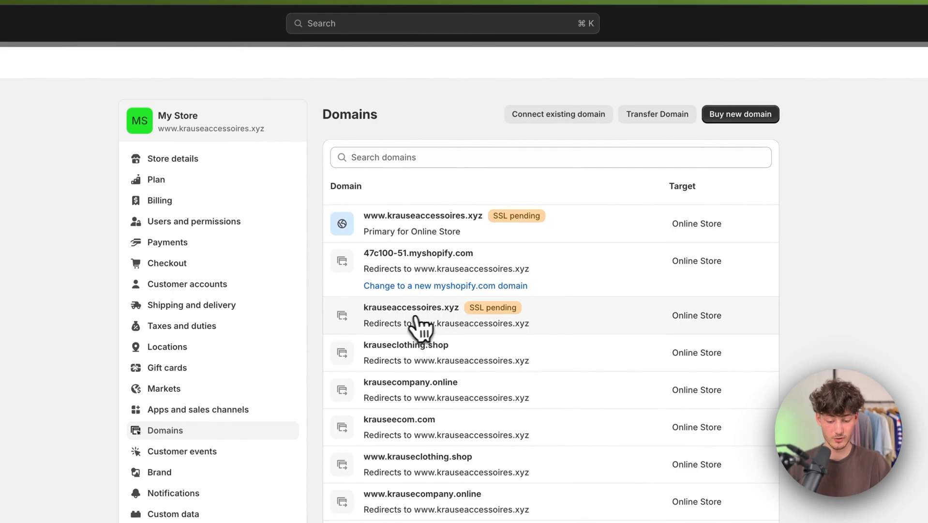
{"action": "left_click", "coordinate": [410, 307]}
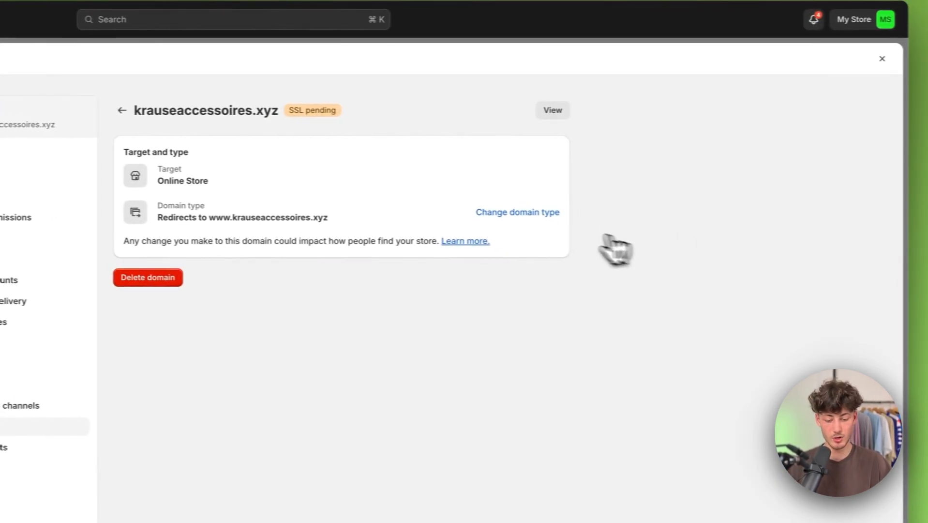
{"action": "left_click", "coordinate": [517, 212]}
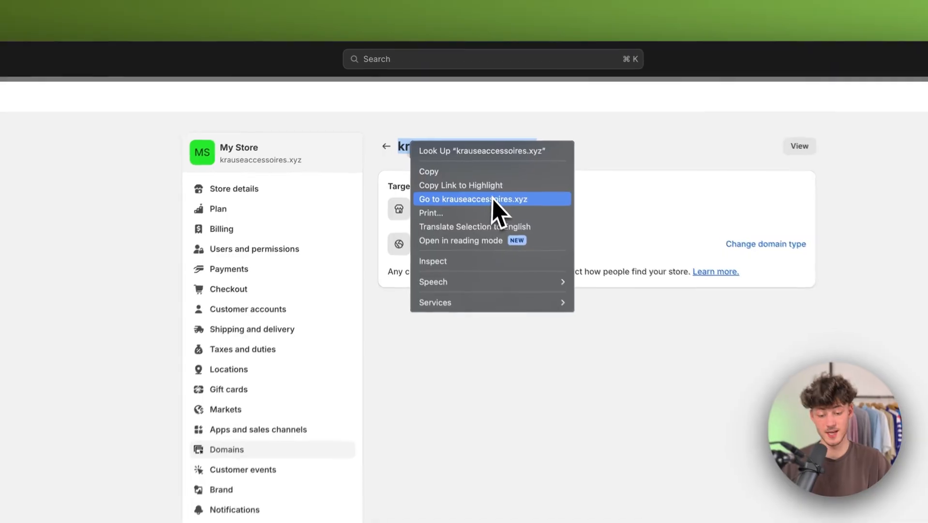
- Visit krauseaccessoires.xyz to preview the store's Opening soon page
{"action": "left_click", "coordinate": [473, 199]}
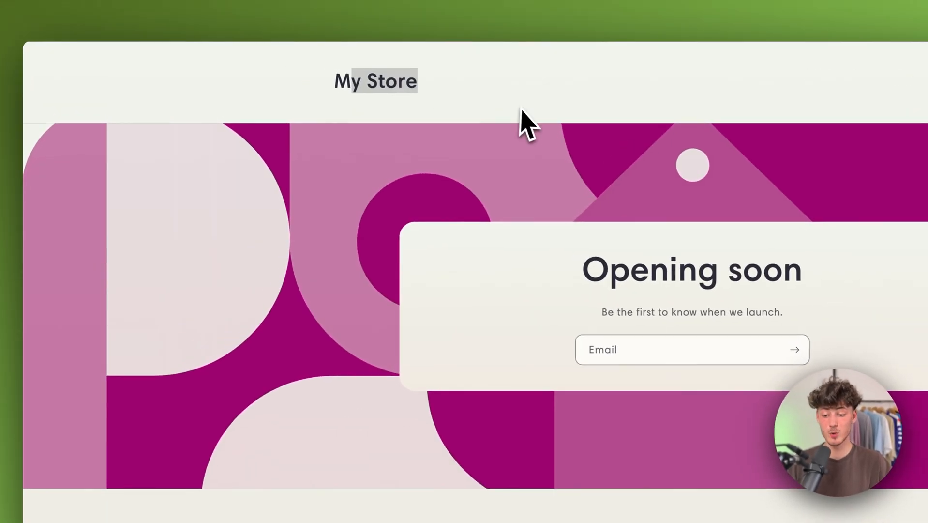
{"action": "mouse_move", "coordinate": [554, 165]}
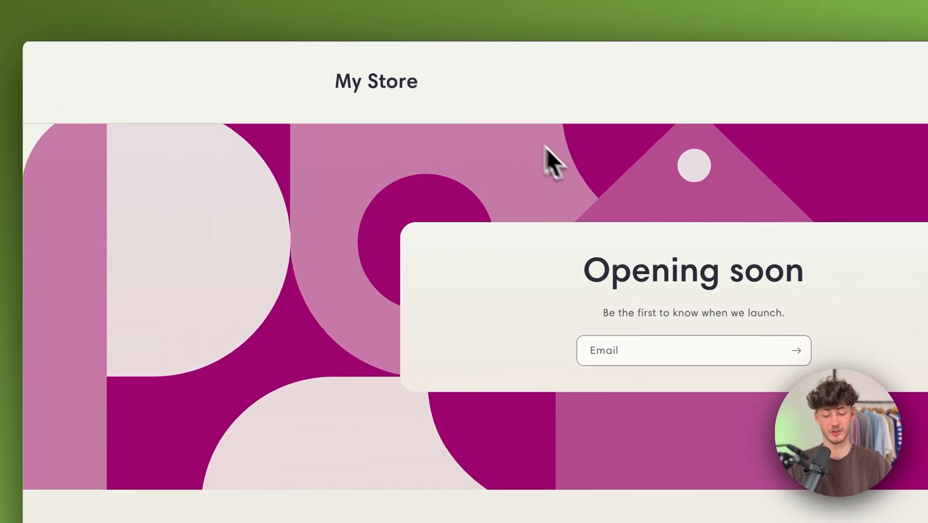